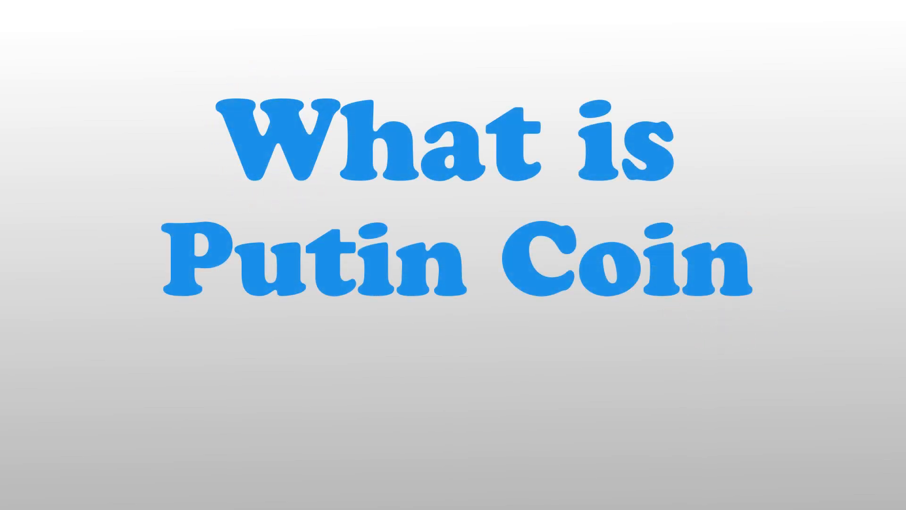
type("Putin Coin is a decentrali")
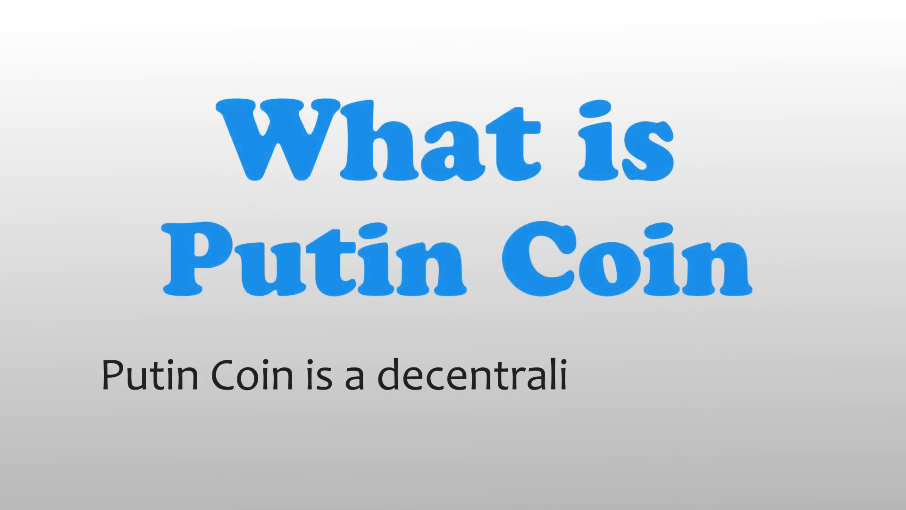